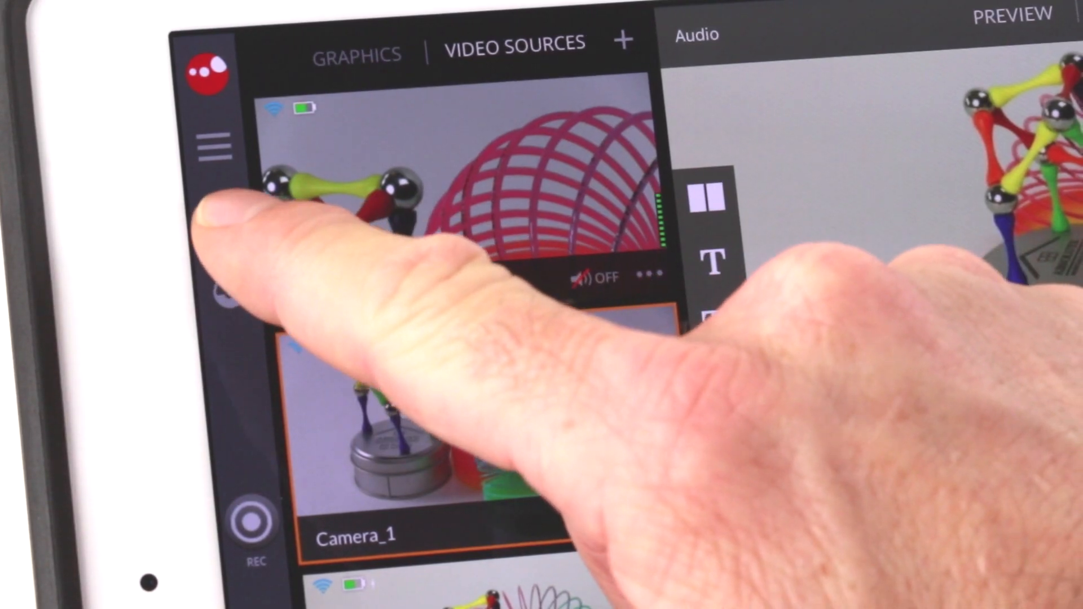
Turn on Live Broadcasting in Project Settings and show the broadcast destination list.
left_click(212, 145)
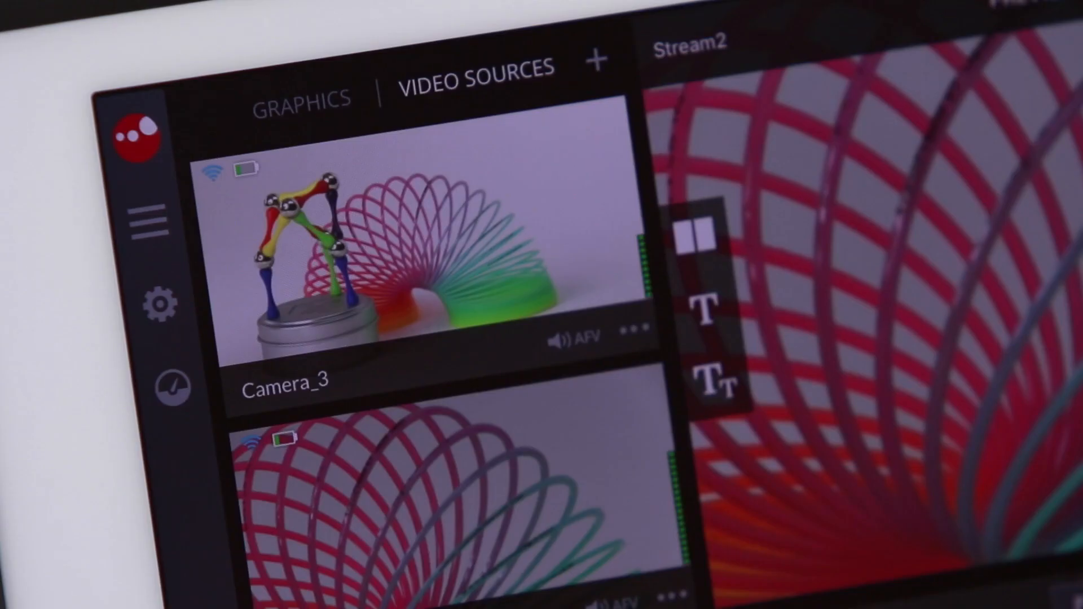
left_click(150, 218)
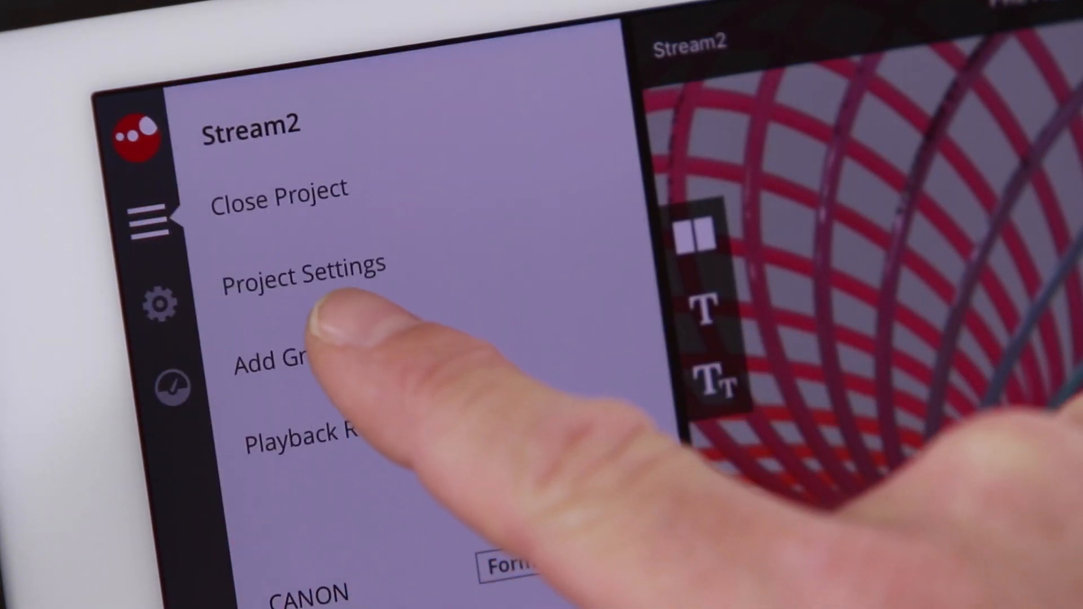
left_click(305, 272)
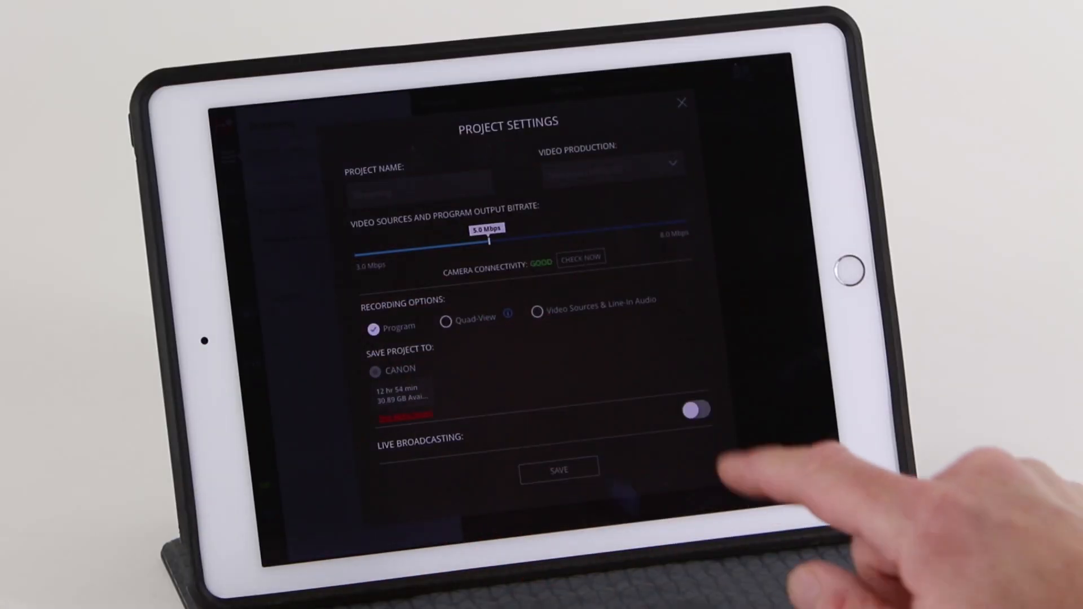
left_click(697, 412)
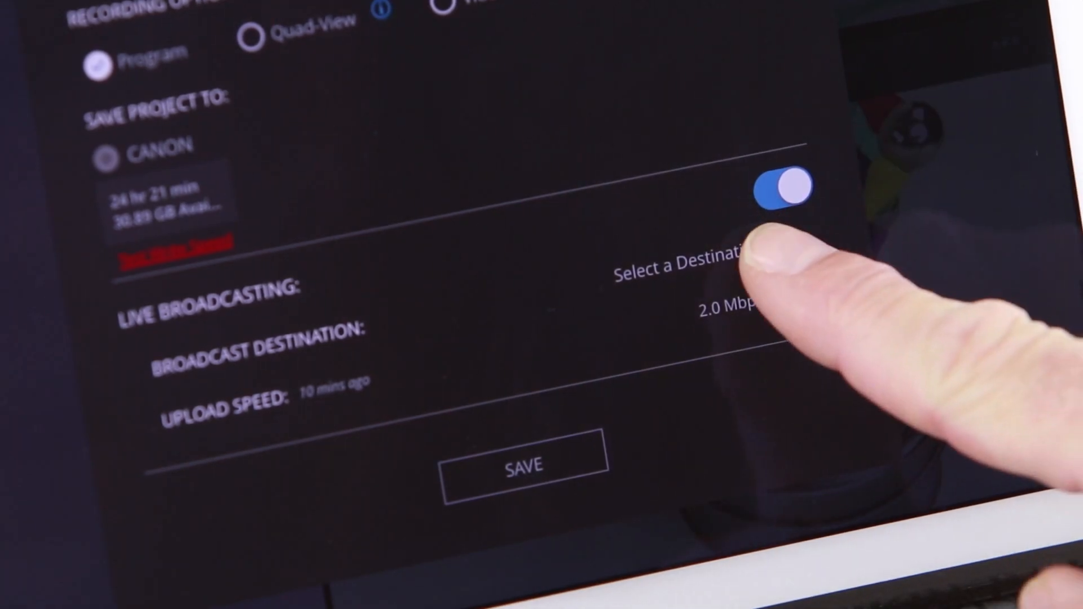
left_click(684, 270)
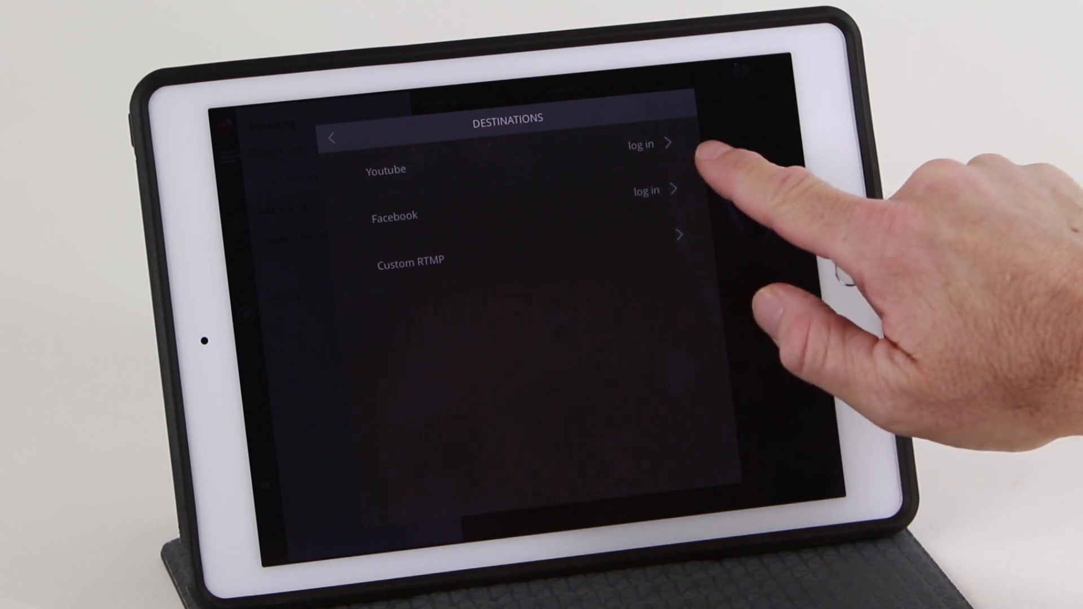
Log in to YouTube with the Google account and allow the app access.
left_click(639, 144)
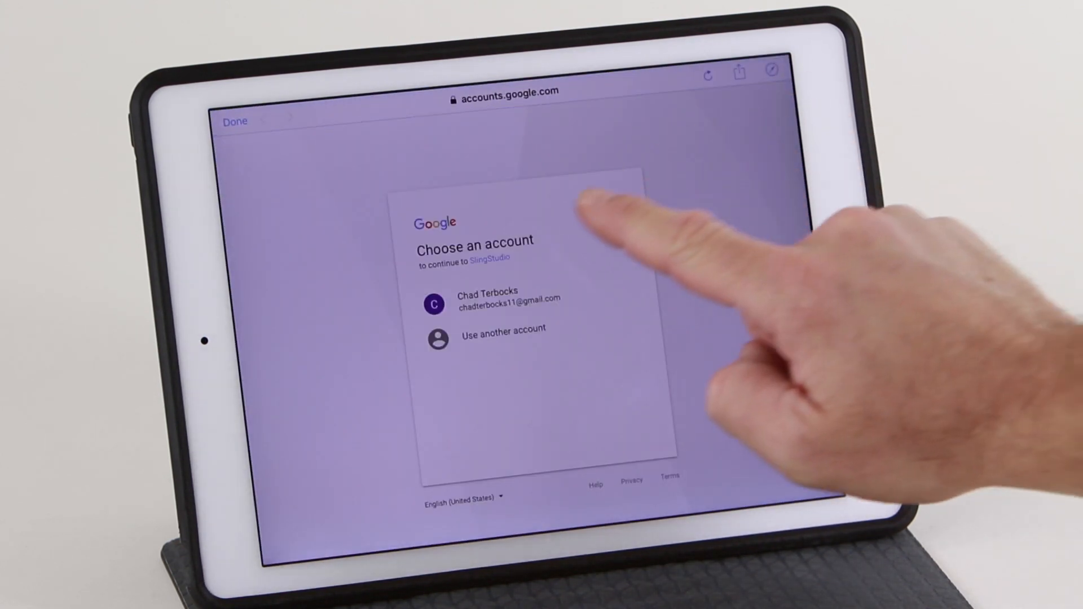
left_click(487, 297)
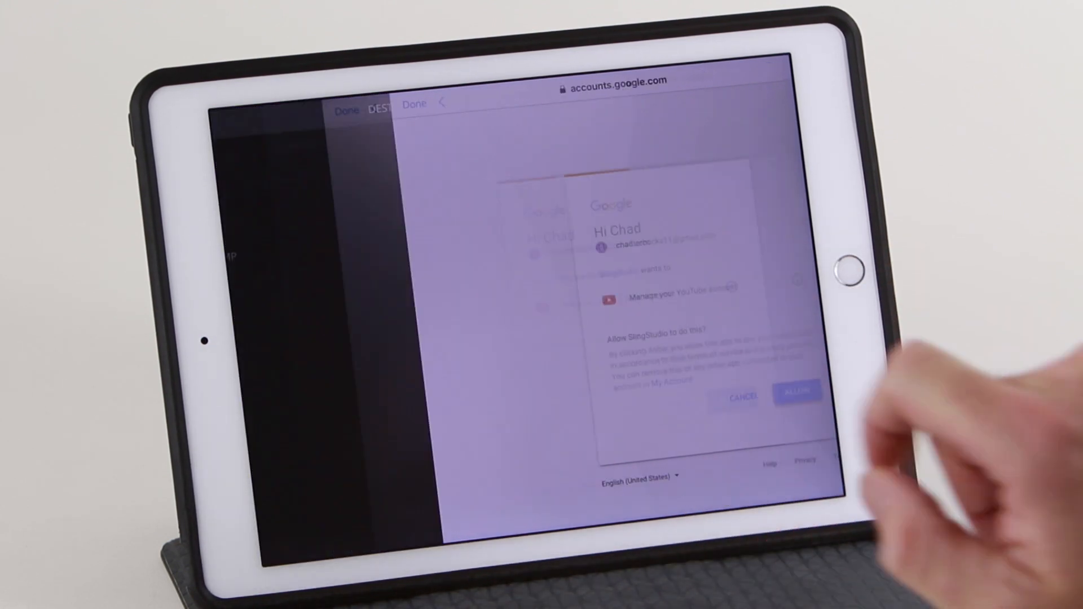
left_click(797, 395)
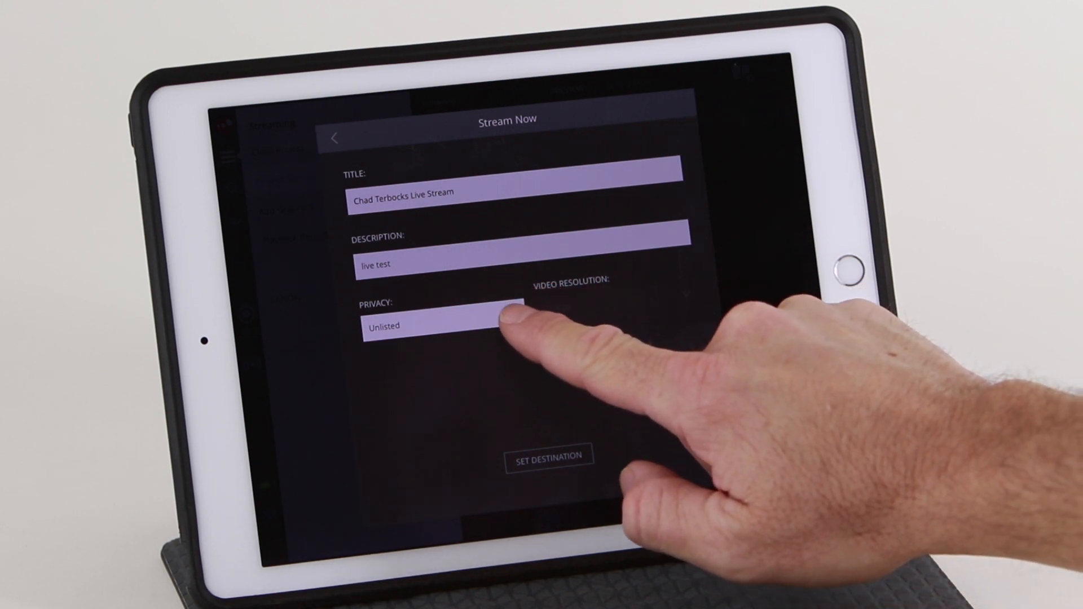
Set YouTube Stream Now privacy to Unlisted, make it the destination, and return to YouTube options.
left_click(443, 326)
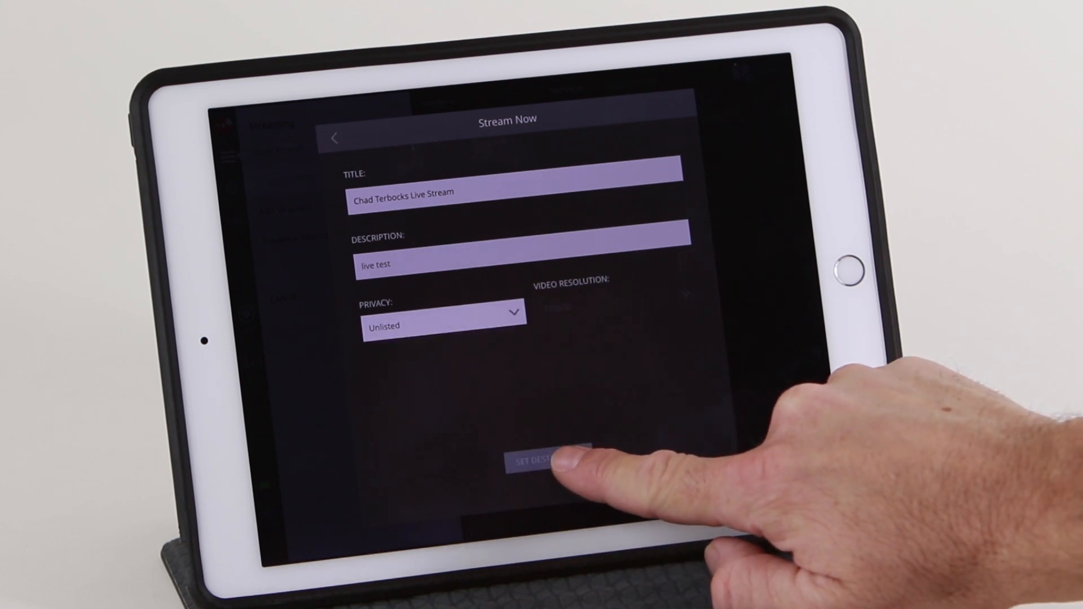
left_click(535, 460)
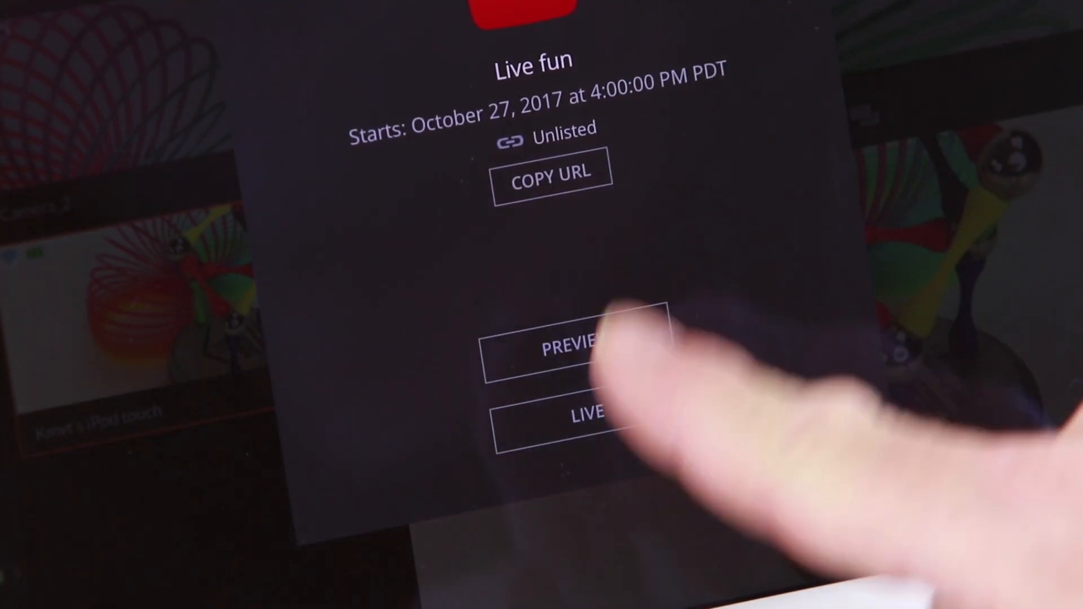
left_click(574, 415)
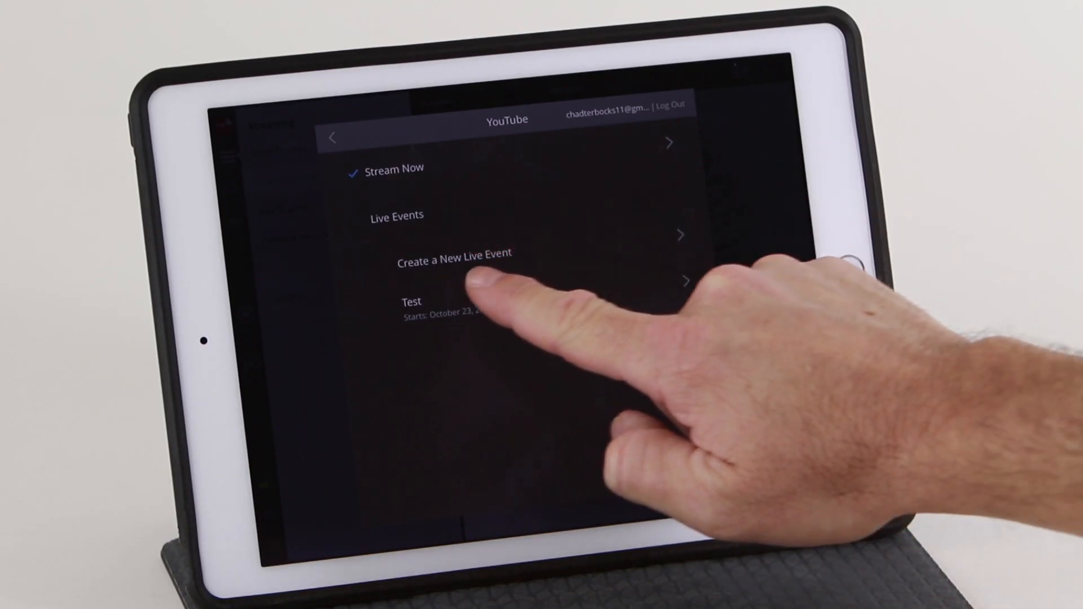
Start a new YouTube live event at 1080p30 resolution and change its start day.
left_click(455, 263)
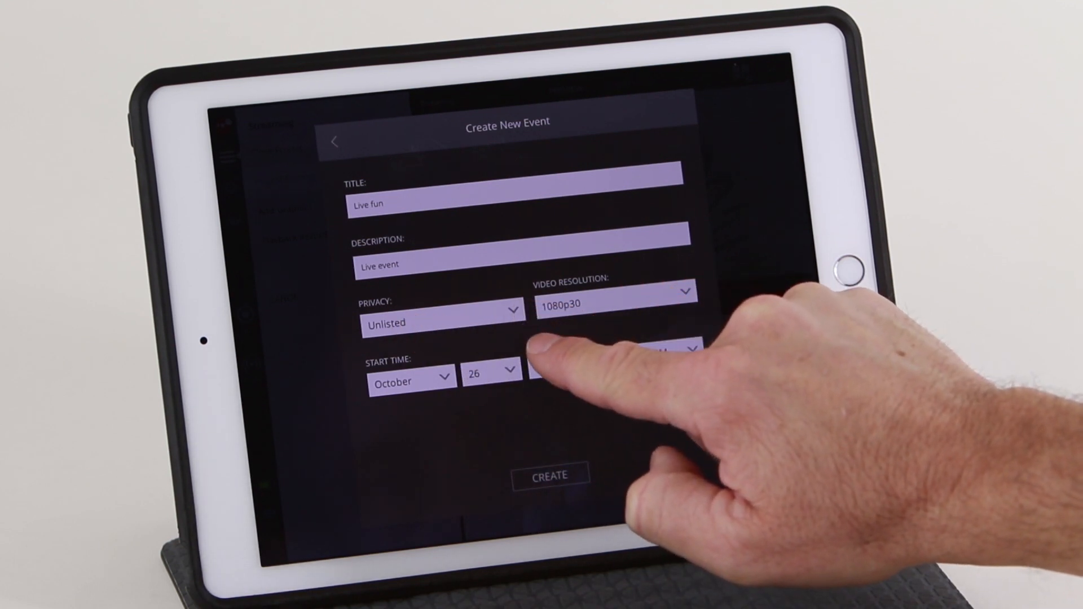
left_click(441, 311)
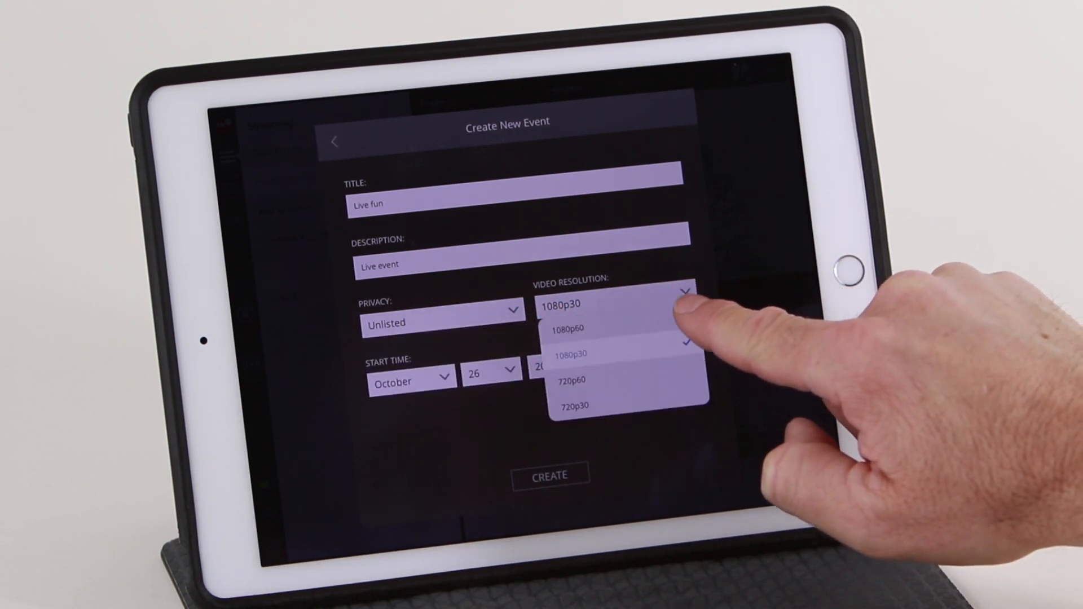
left_click(571, 353)
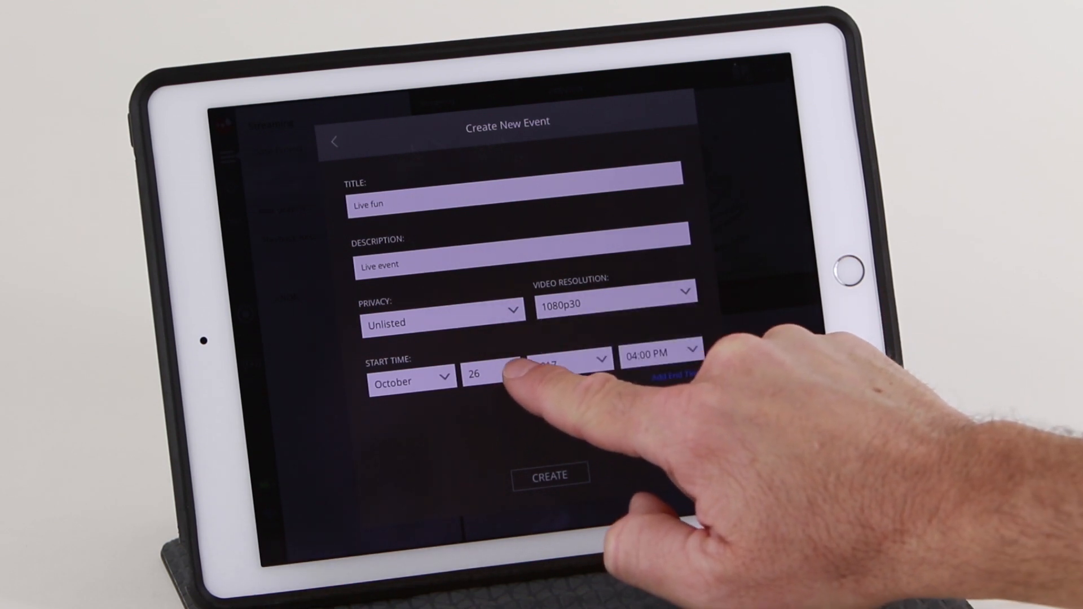
left_click(490, 373)
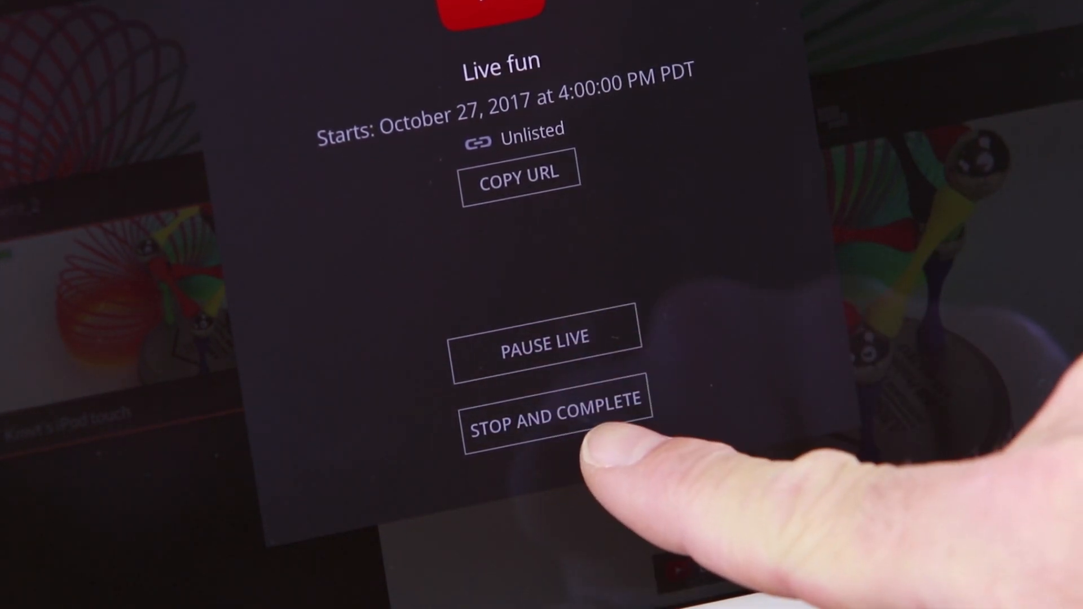
Stop and complete the Live fun broadcast, confirming the prompt.
left_click(556, 402)
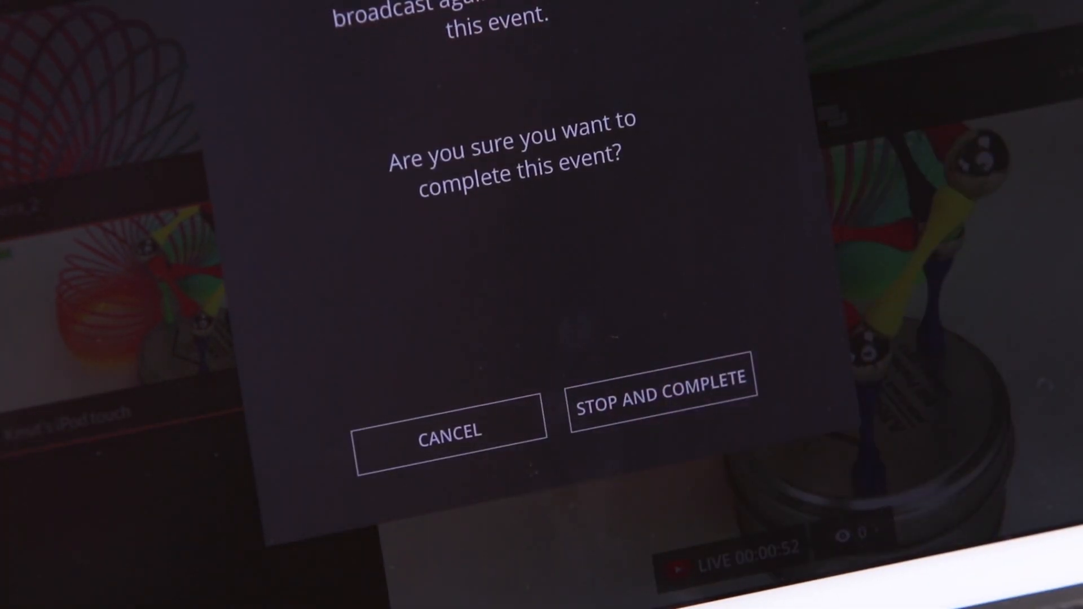
left_click(661, 387)
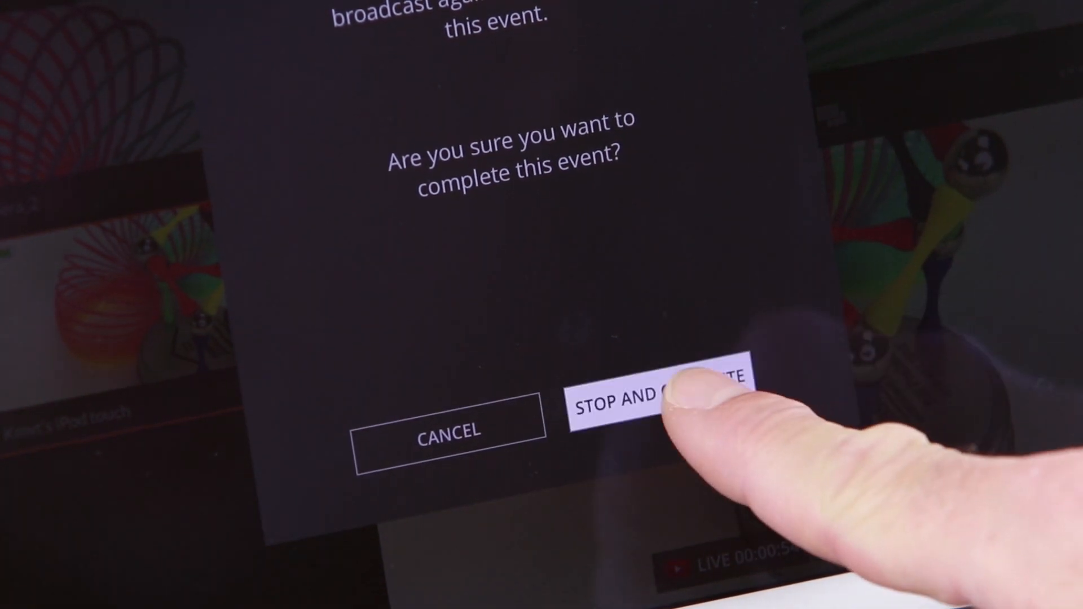
left_click(664, 387)
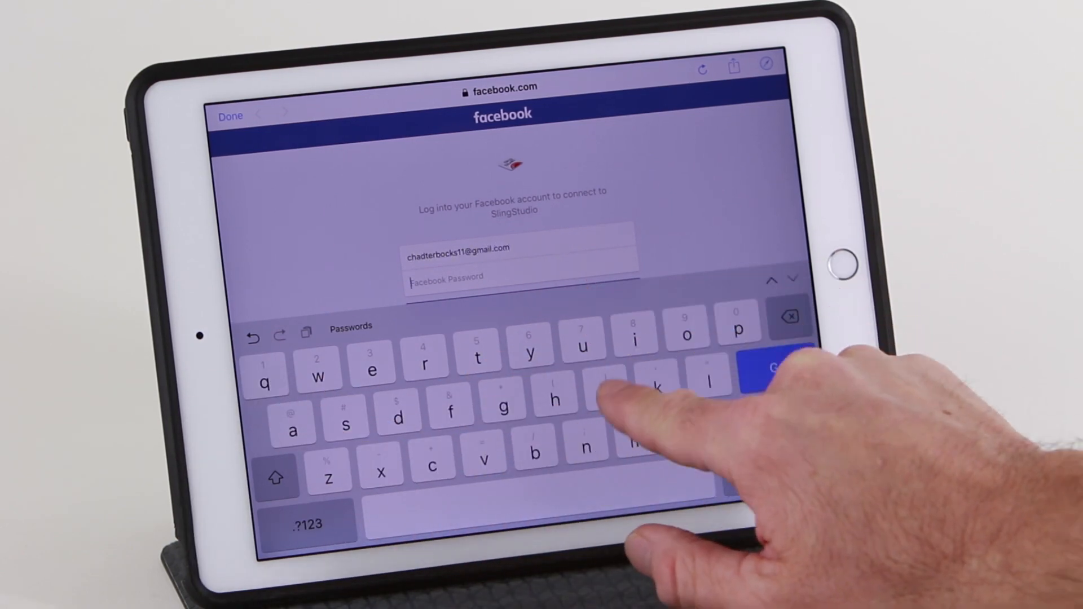
Submit the Facebook login, allow the app connection, and choose the Broadcast To target.
left_click(774, 367)
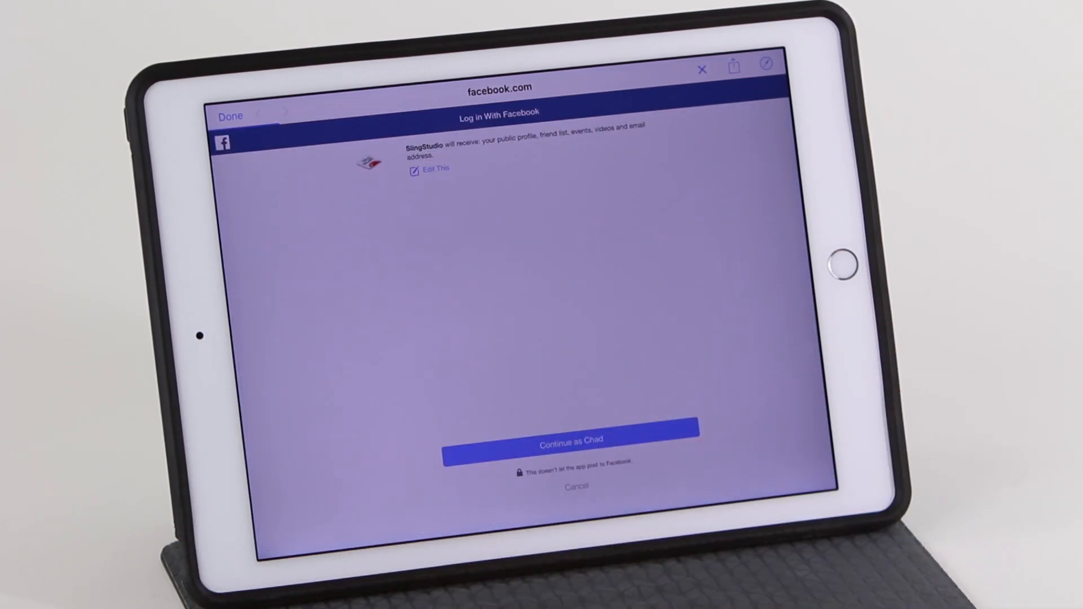
left_click(569, 437)
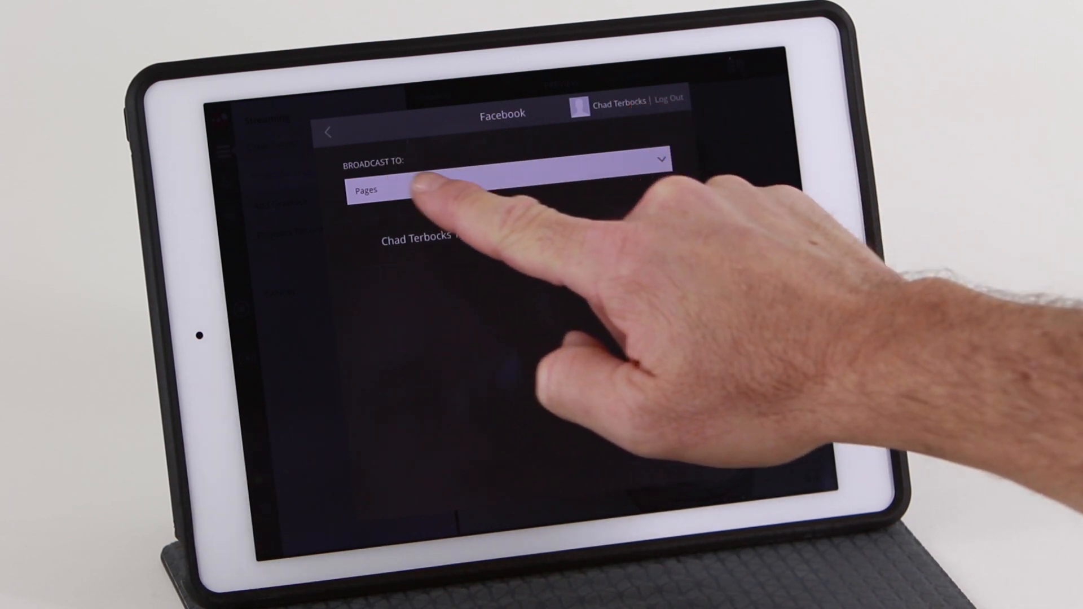
left_click(505, 160)
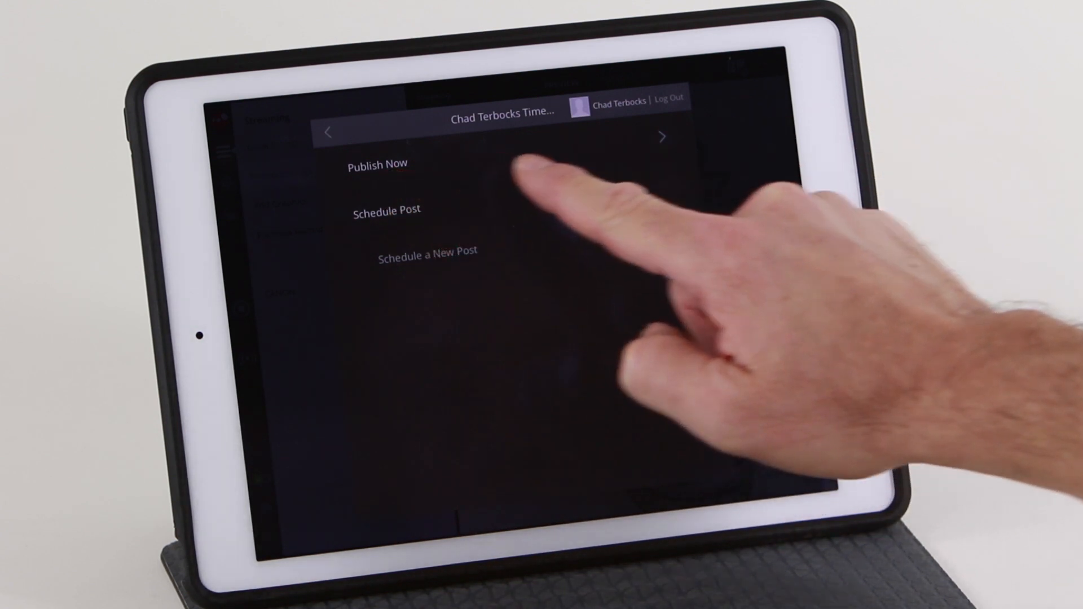
Set a Facebook Publish Now post to Only me and dismiss the 720p30 warning.
left_click(378, 163)
type("k")
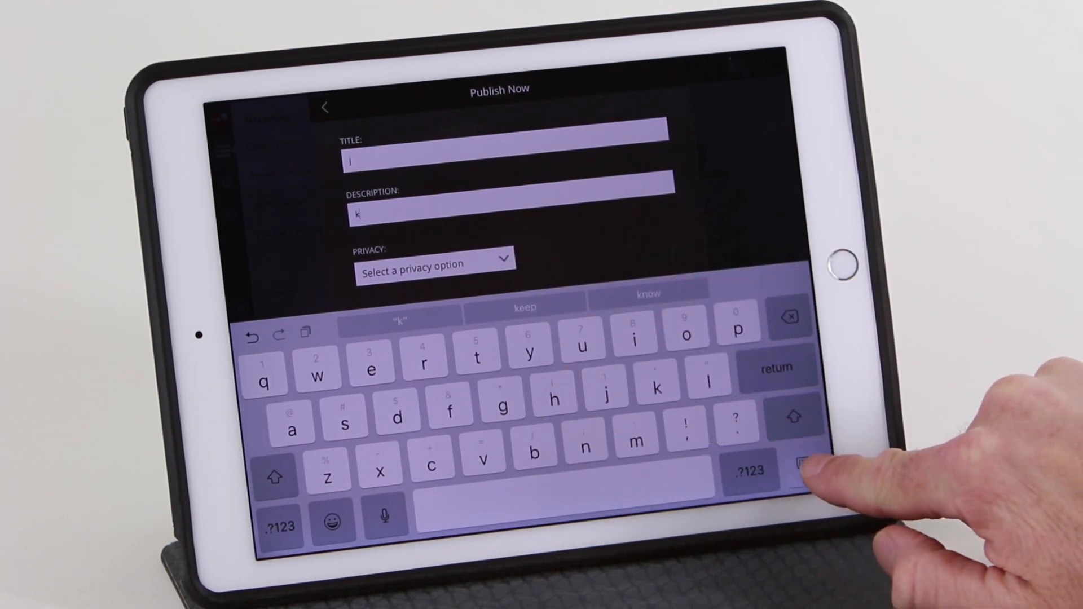
left_click(435, 262)
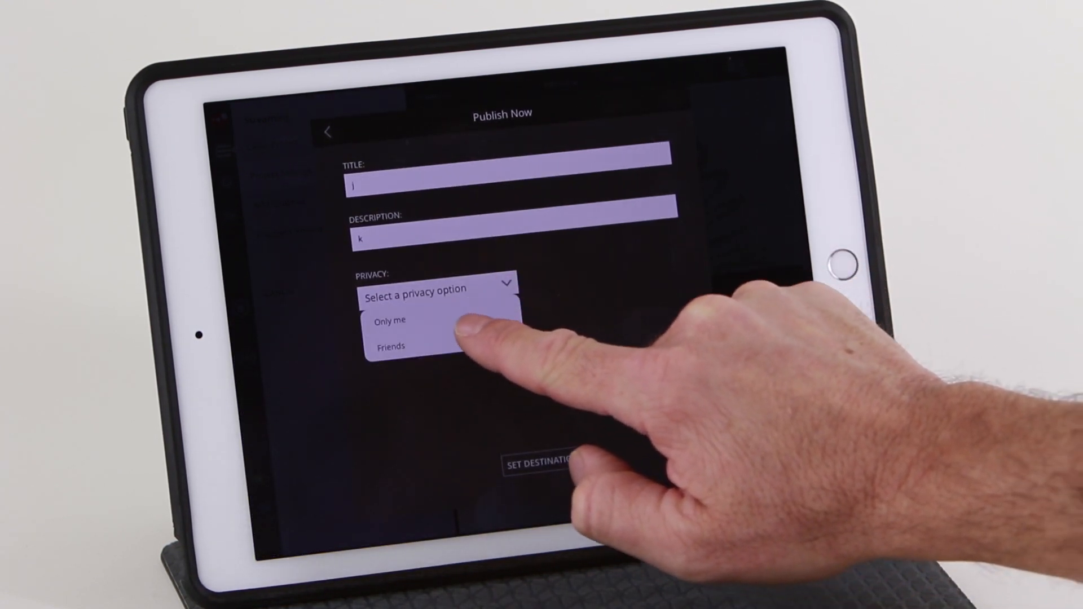
left_click(389, 320)
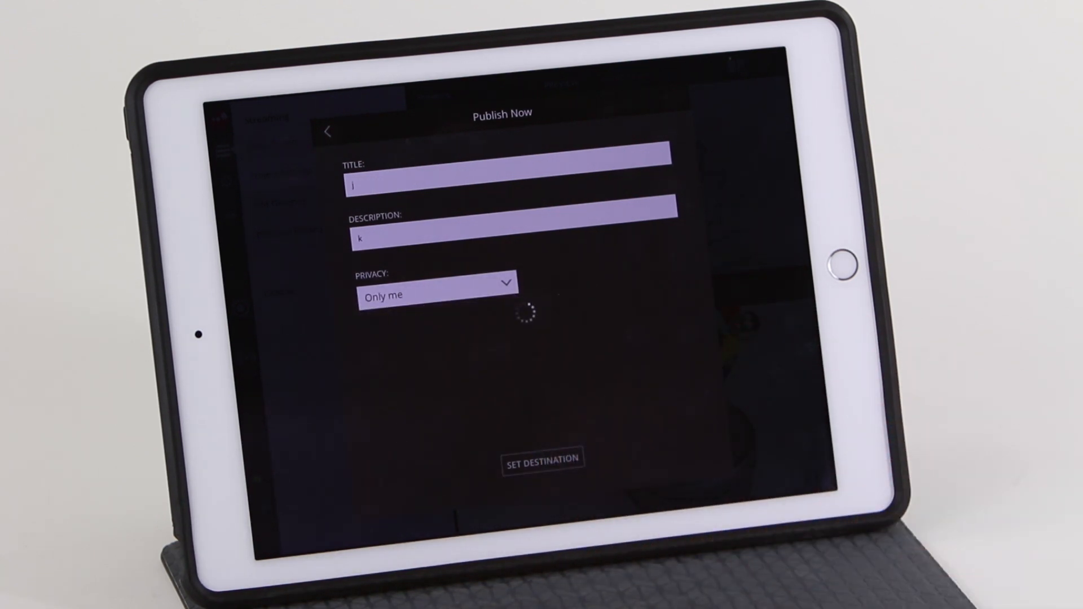
left_click(542, 459)
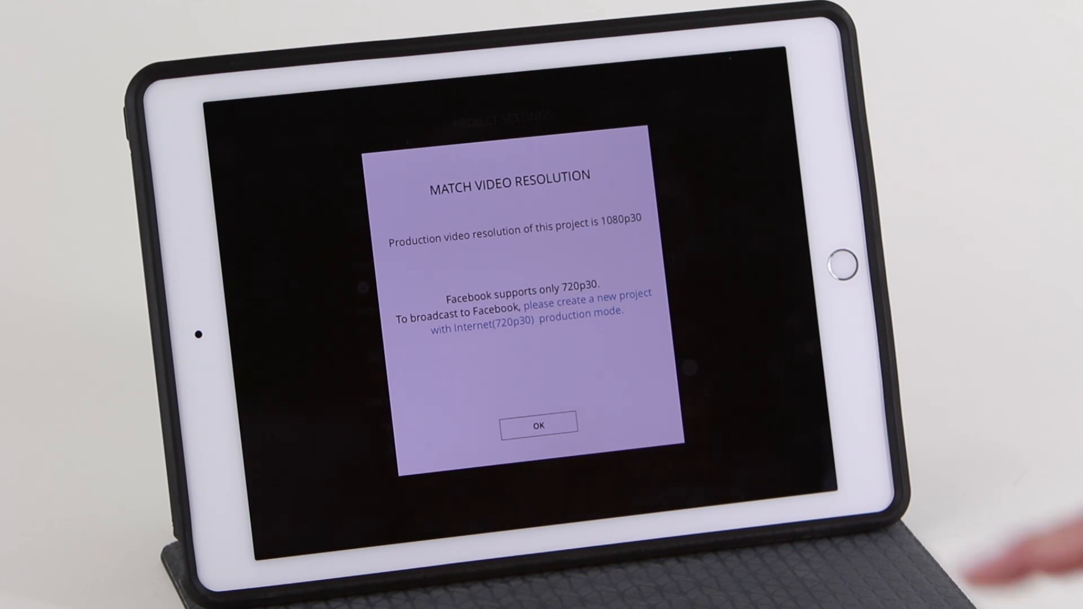
left_click(539, 426)
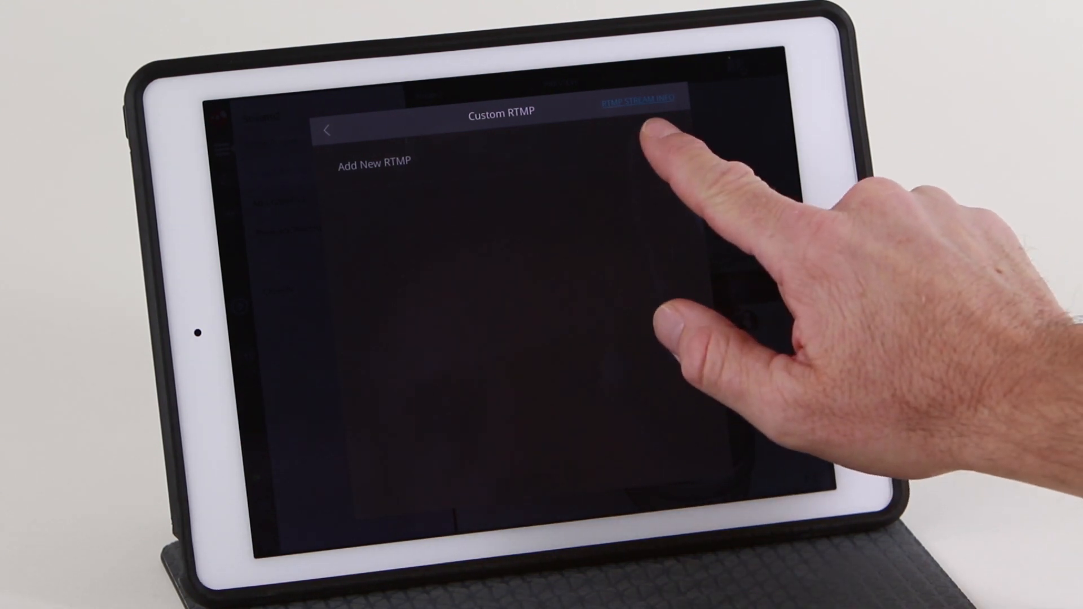
Add a new custom RTMP destination with the user agent set to SLINGSTUDIO.
left_click(373, 162)
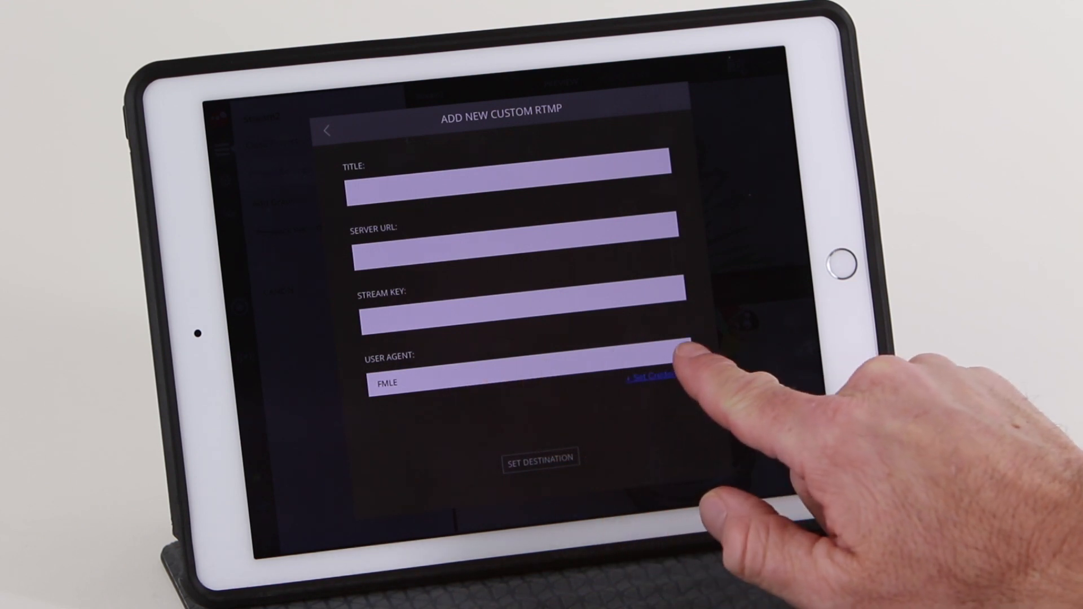
left_click(525, 376)
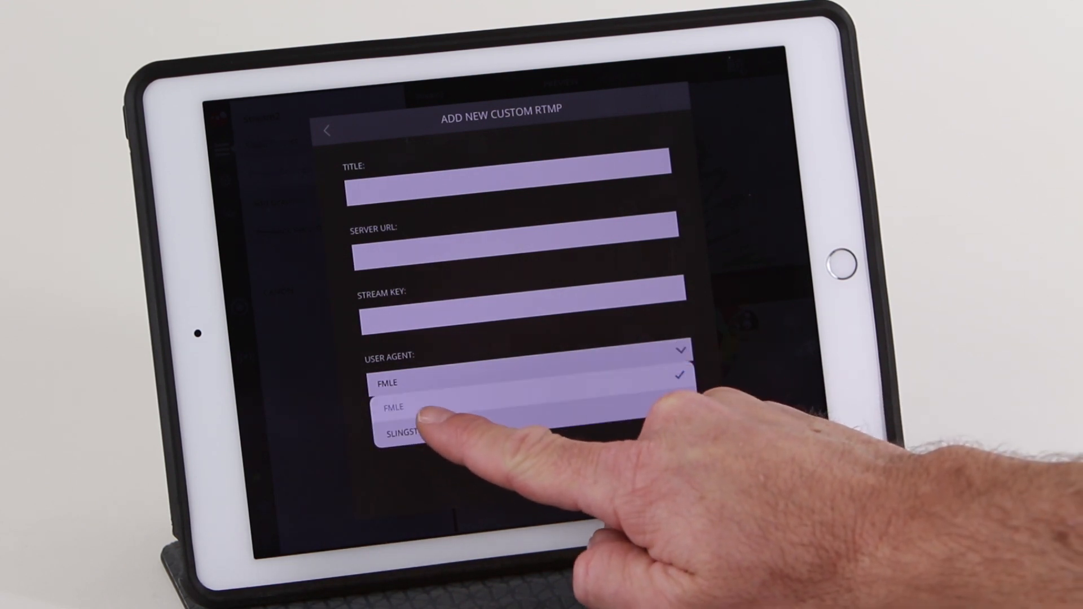
left_click(404, 430)
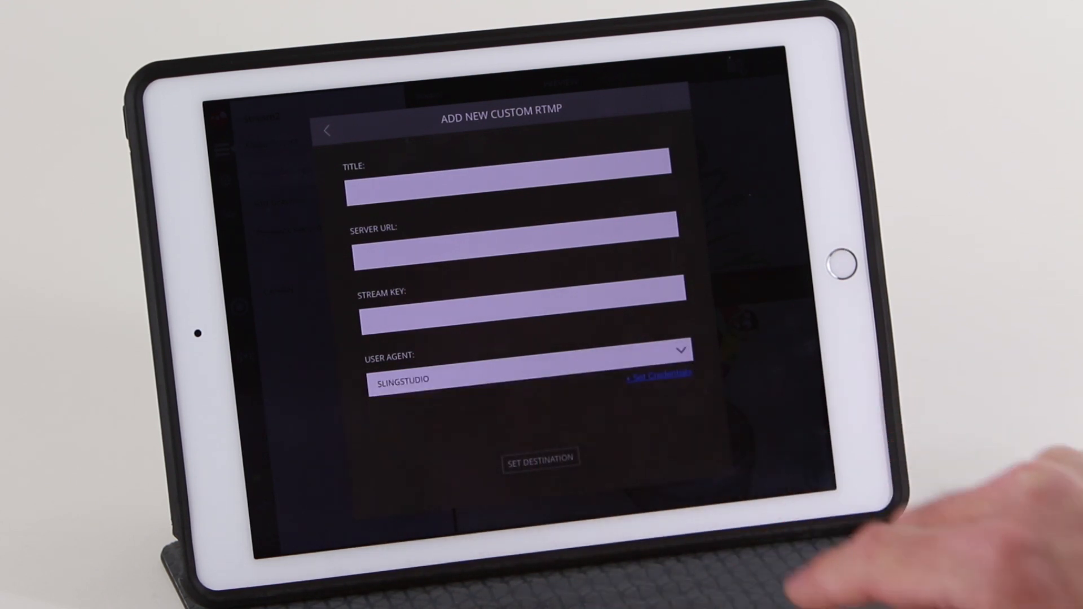